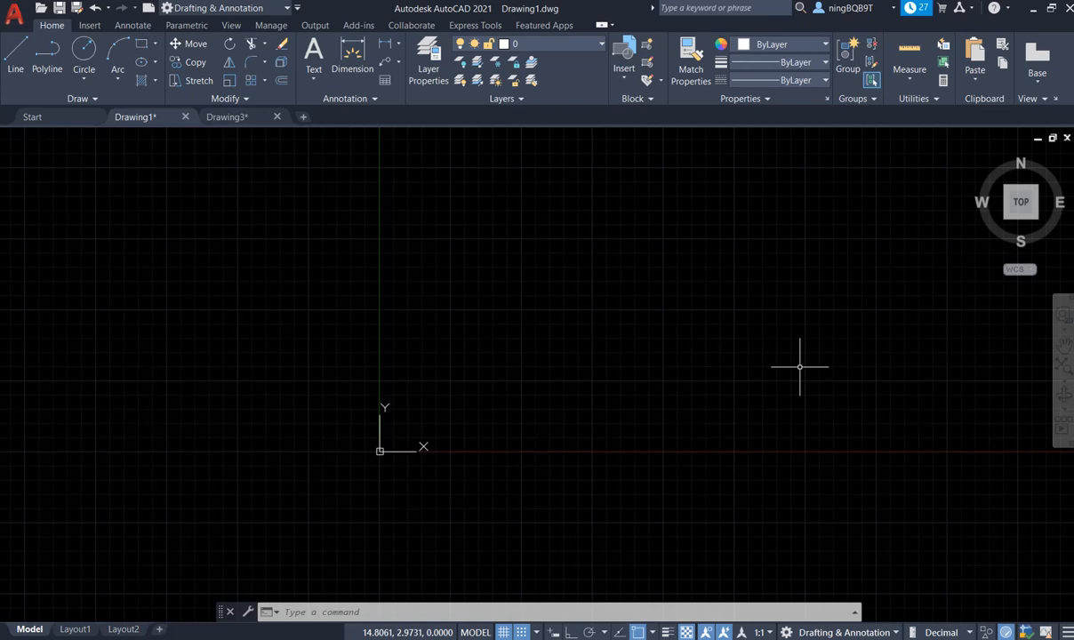
mouse_move(820, 340)
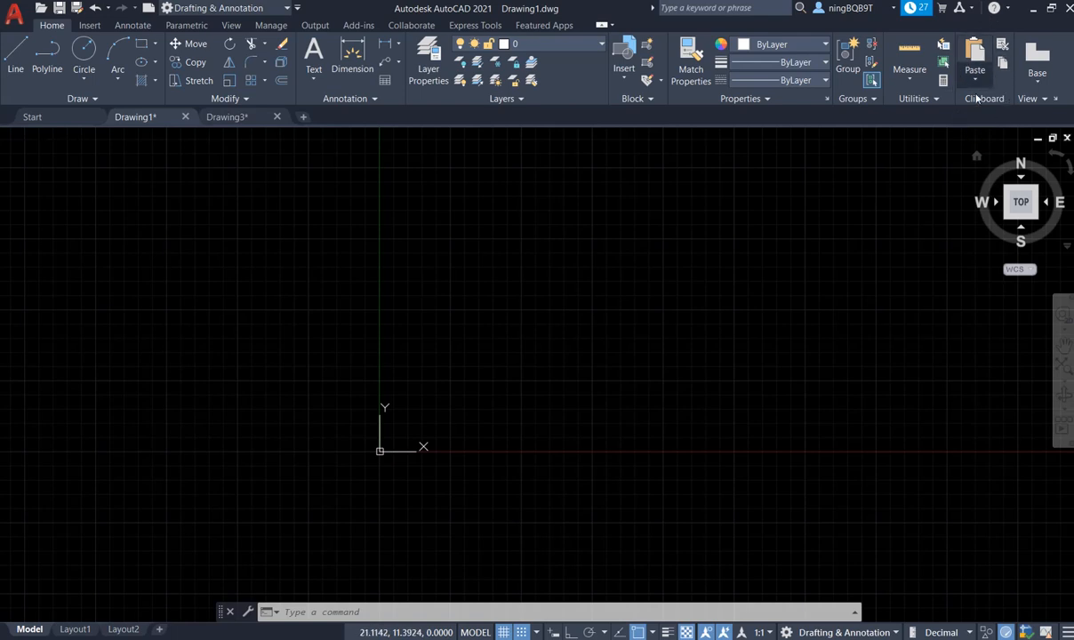
Expand the Paste dropdown to view Drawing1's paste options
left_click(974, 69)
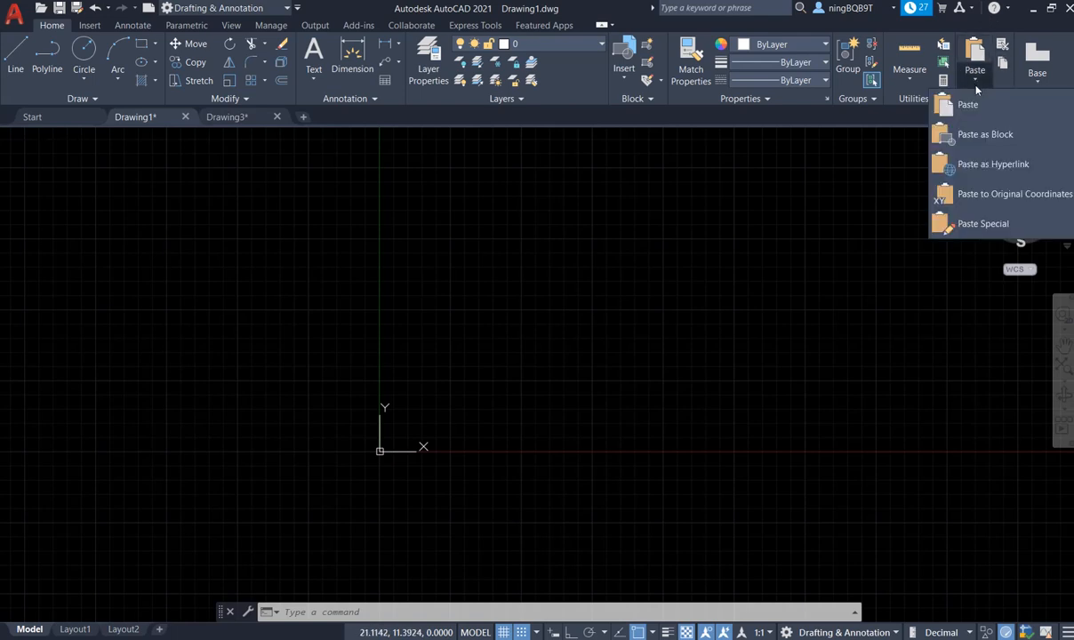
mouse_move(993, 194)
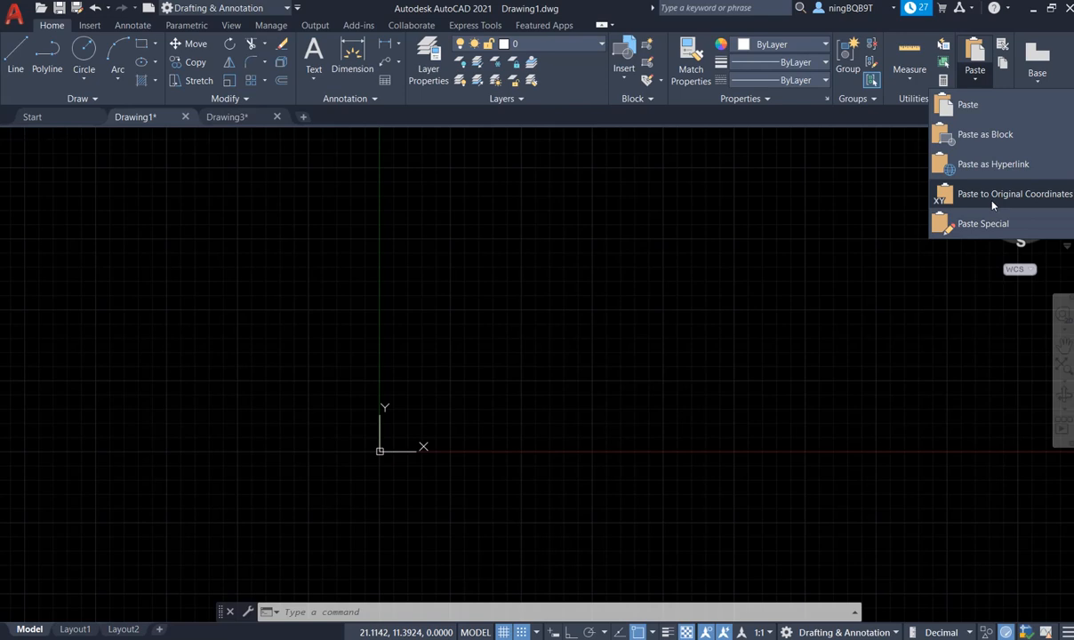
mouse_move(982, 107)
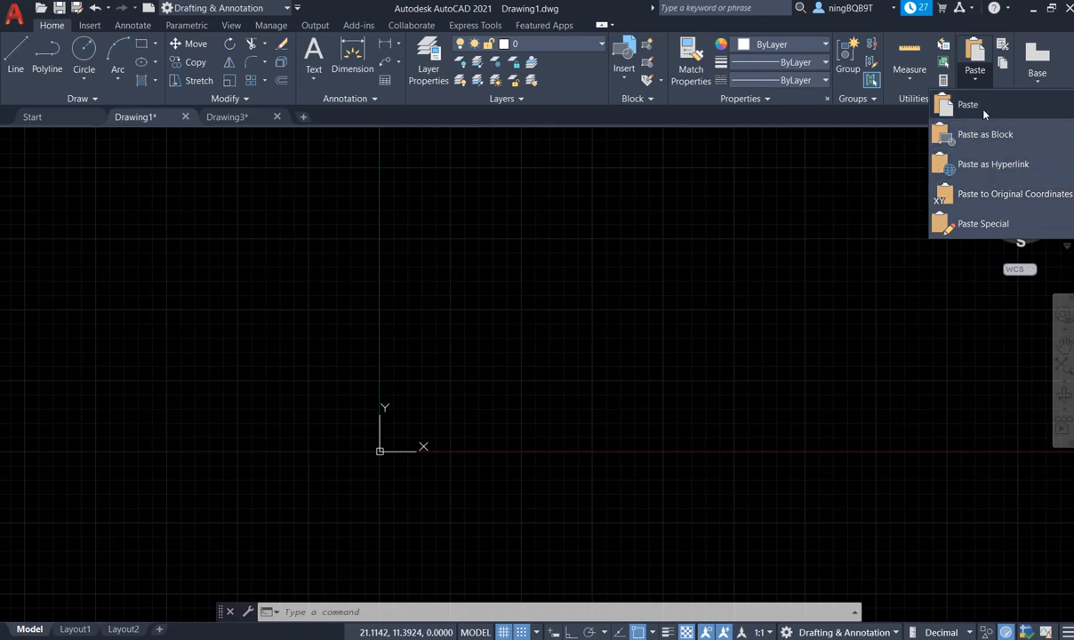
mouse_move(985, 134)
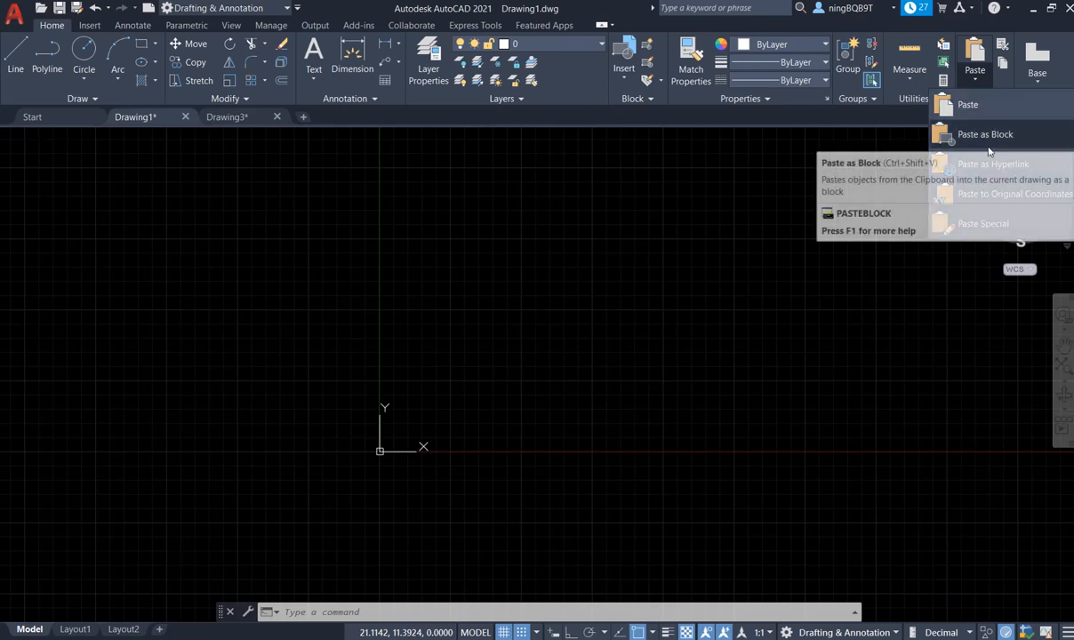
mouse_move(982, 223)
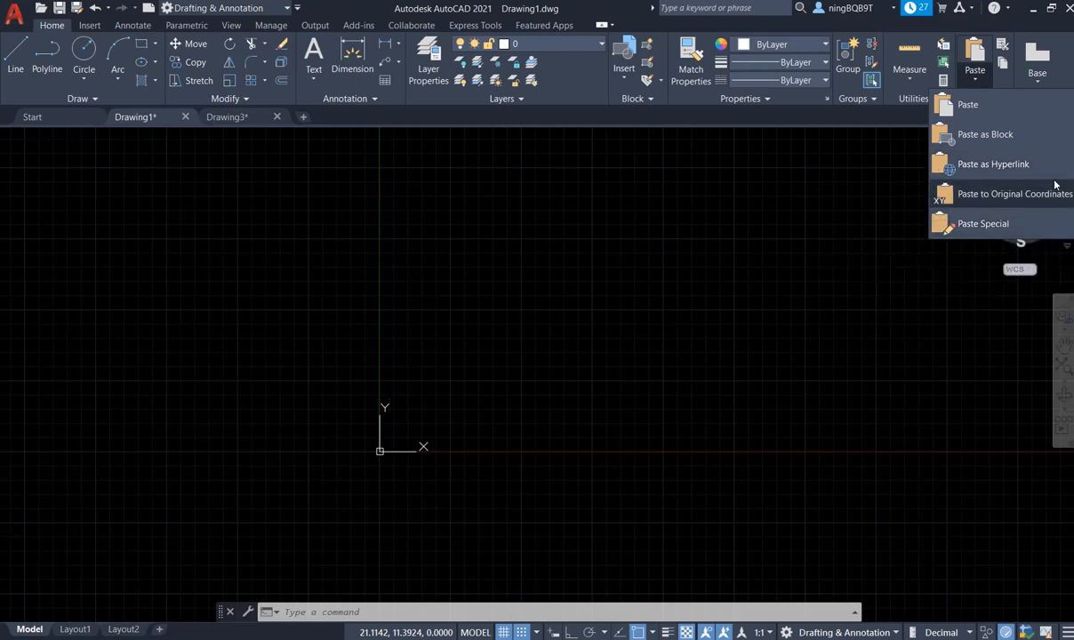
mouse_move(1000, 104)
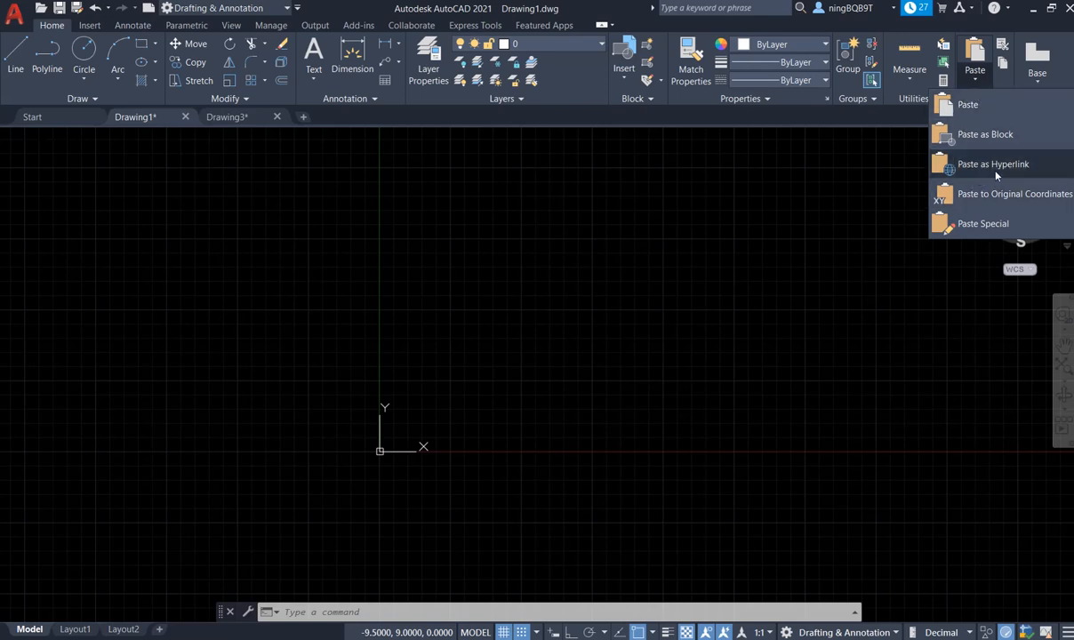
mouse_move(984, 134)
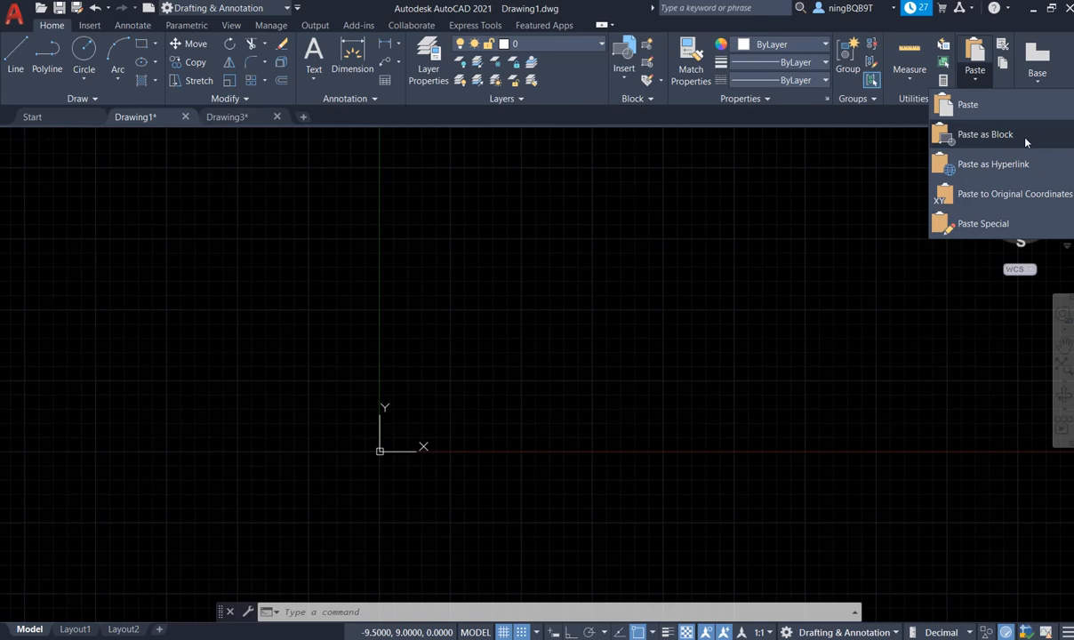
mouse_move(967, 104)
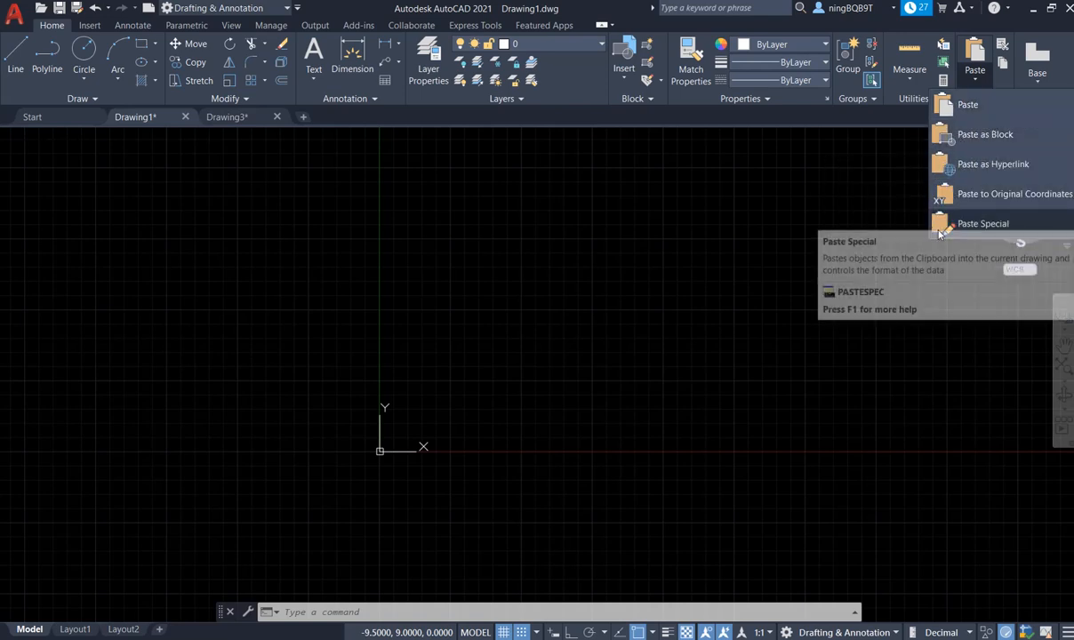
mouse_move(984, 194)
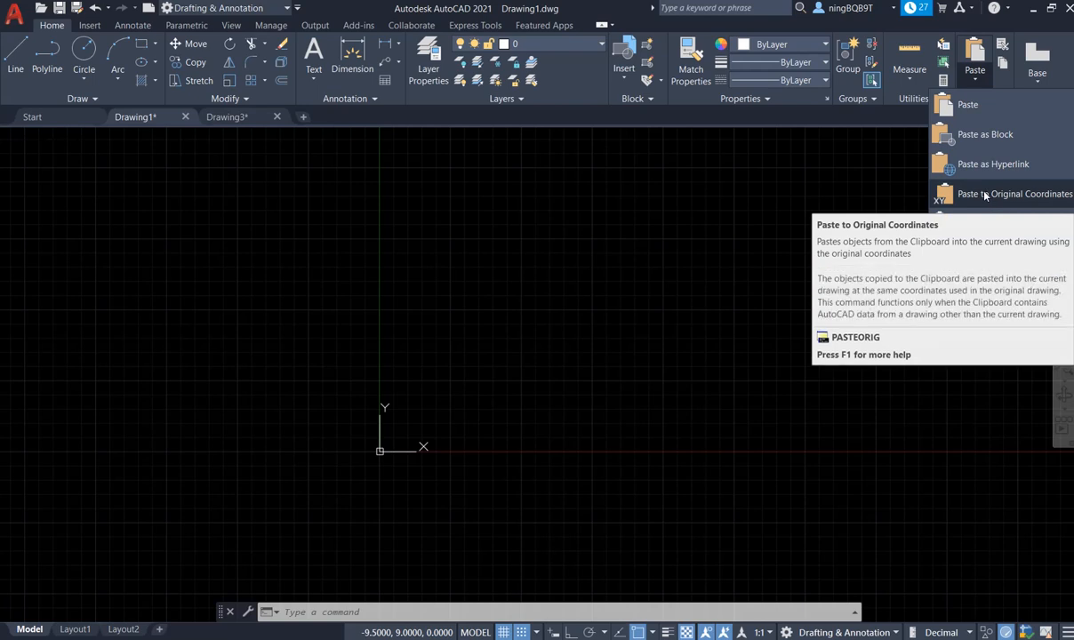
mouse_move(984, 202)
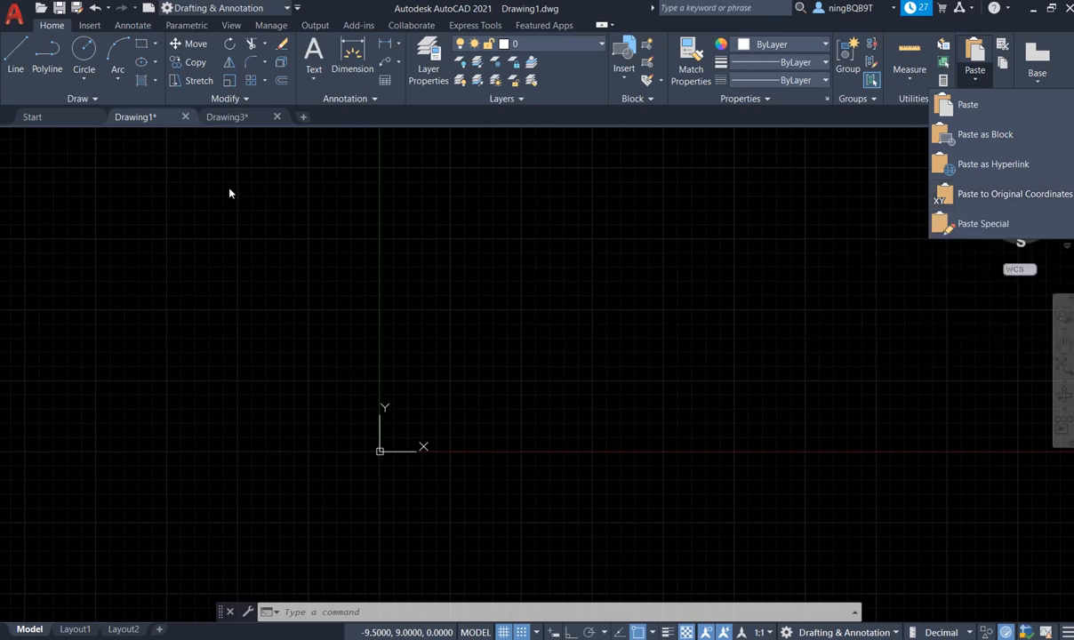
mouse_move(200, 126)
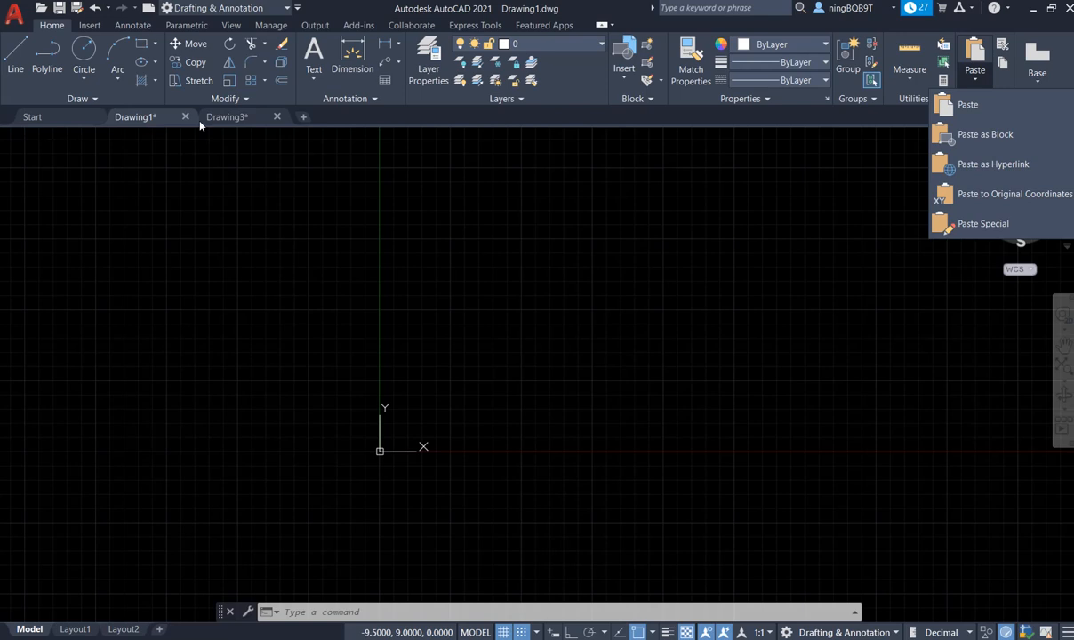
Make Drawing3, with its circle and rectangle, the active drawing
left_click(968, 105)
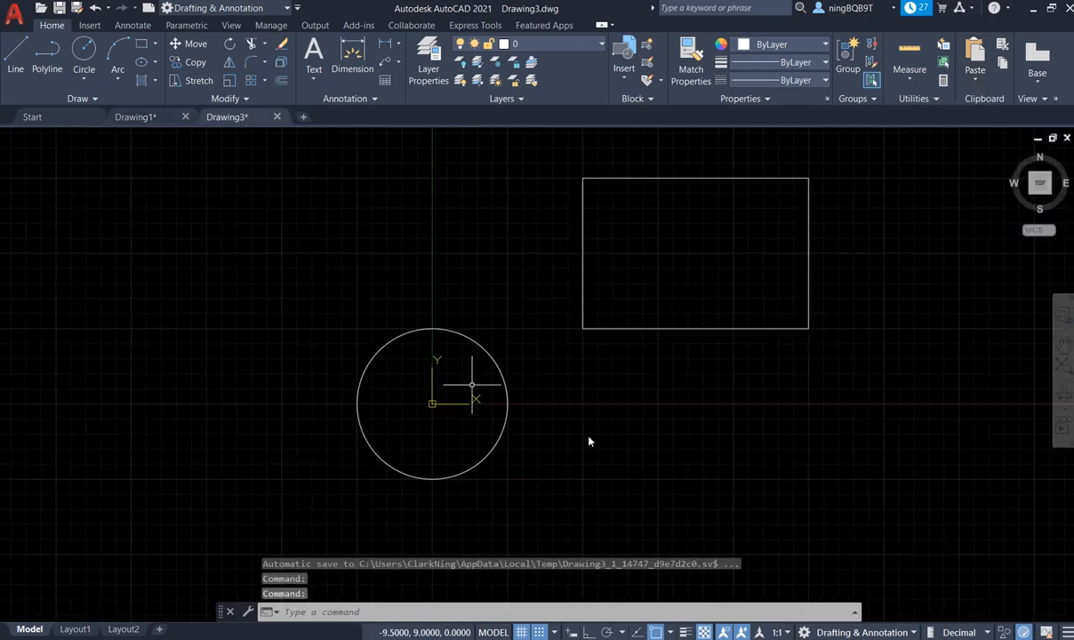
mouse_move(491, 369)
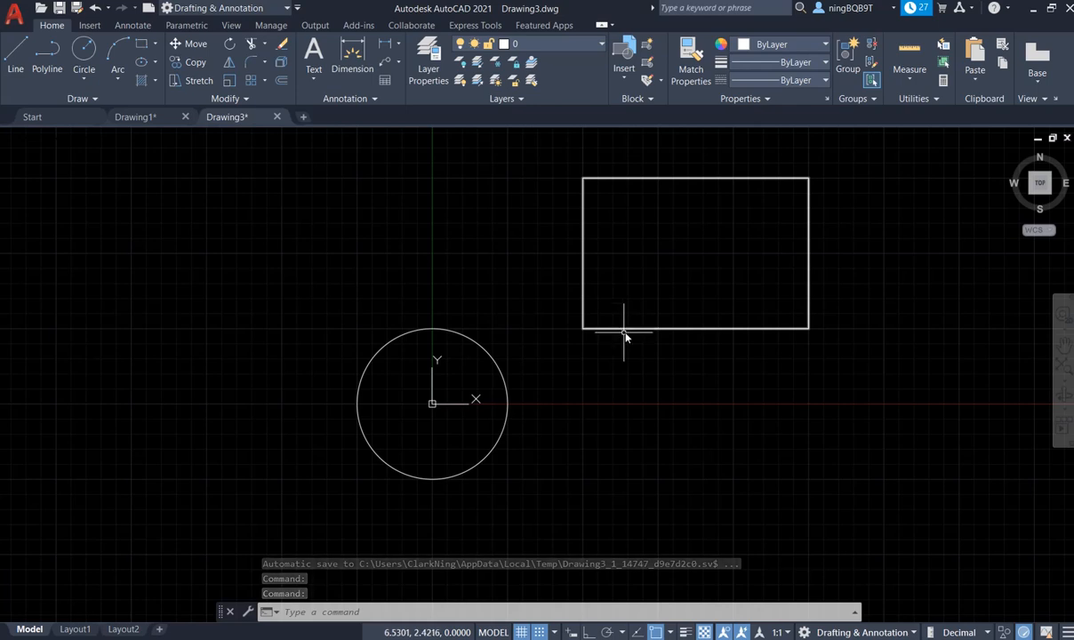
mouse_move(502, 371)
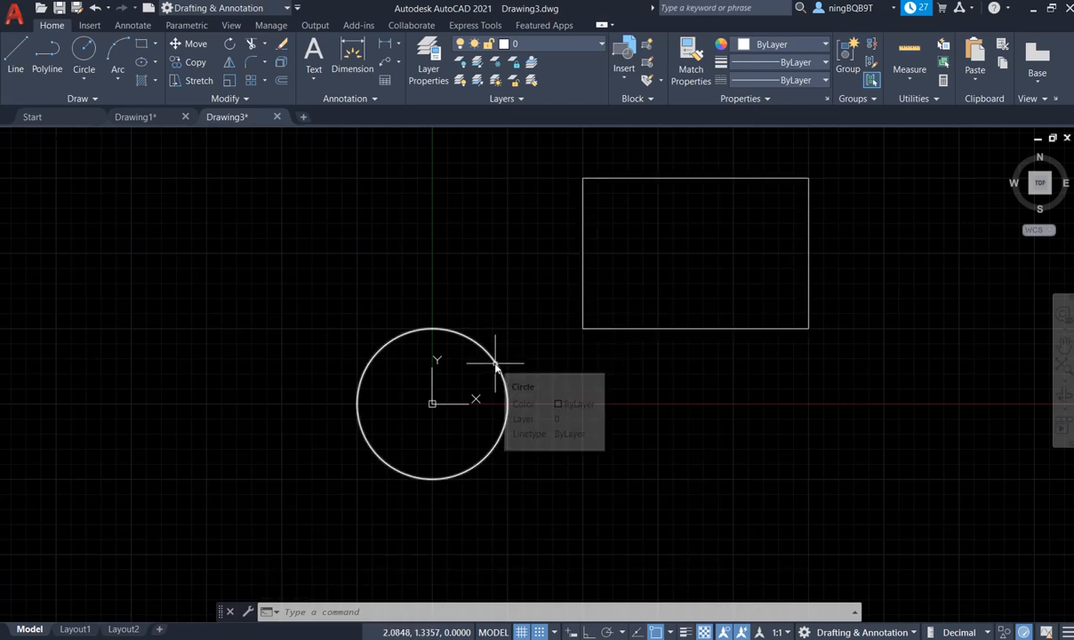
mouse_move(395, 318)
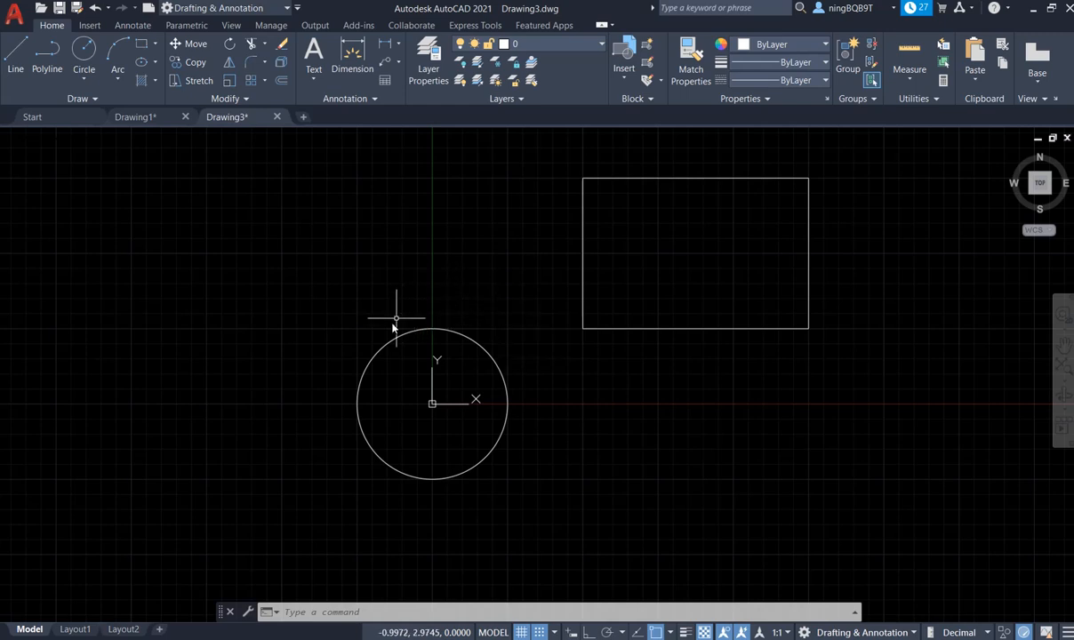
mouse_move(480, 398)
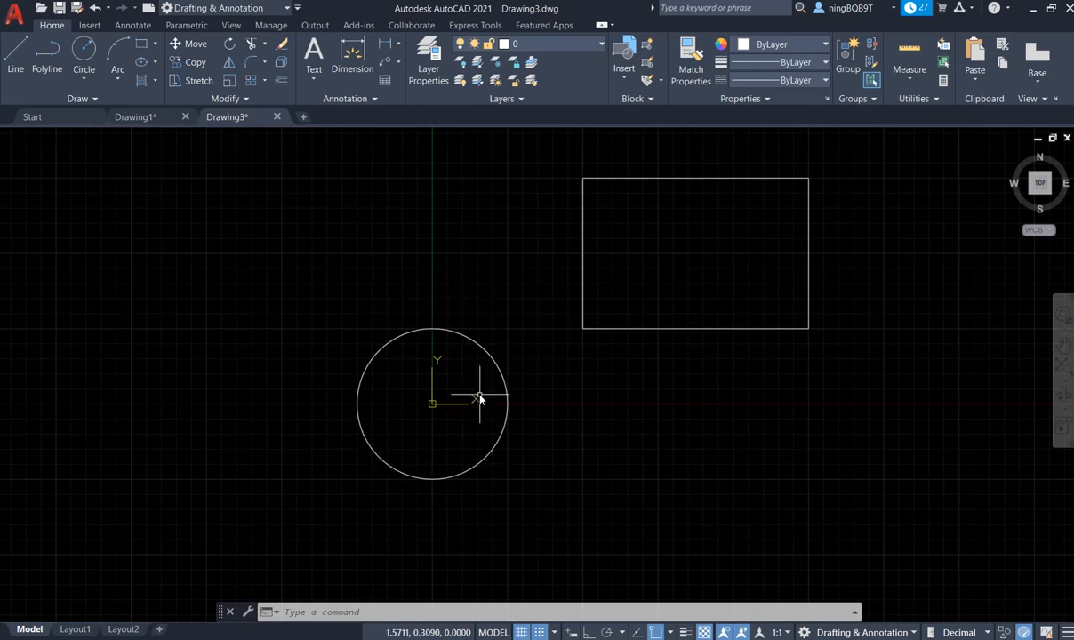
mouse_move(506, 377)
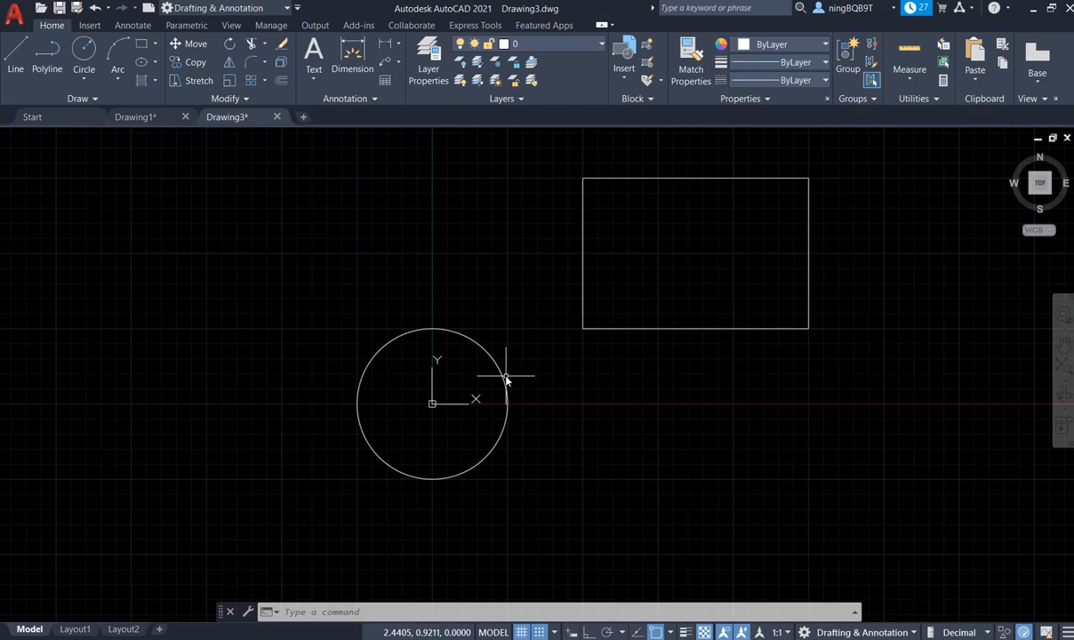
mouse_move(616, 331)
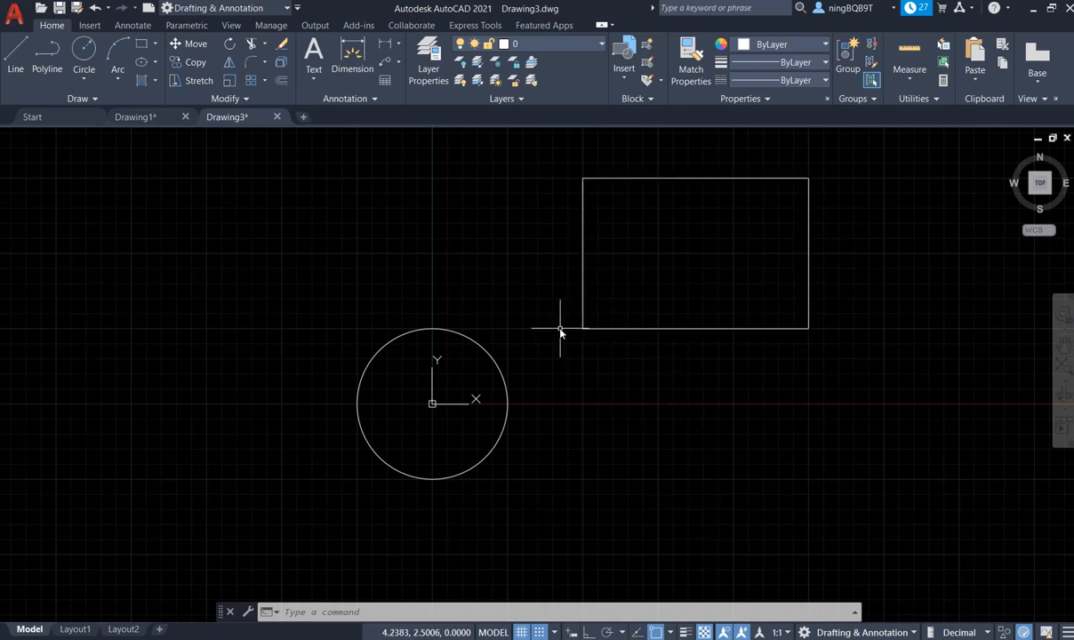
mouse_move(467, 342)
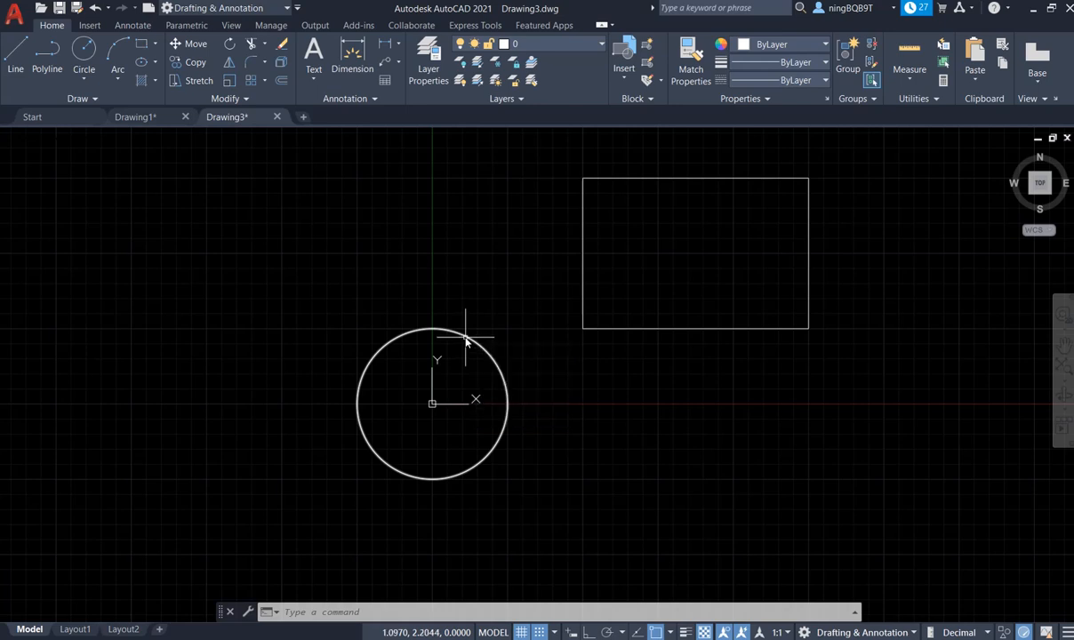
Select the circle in Drawing3 and copy it via Clipboard > Copy
left_click(466, 337)
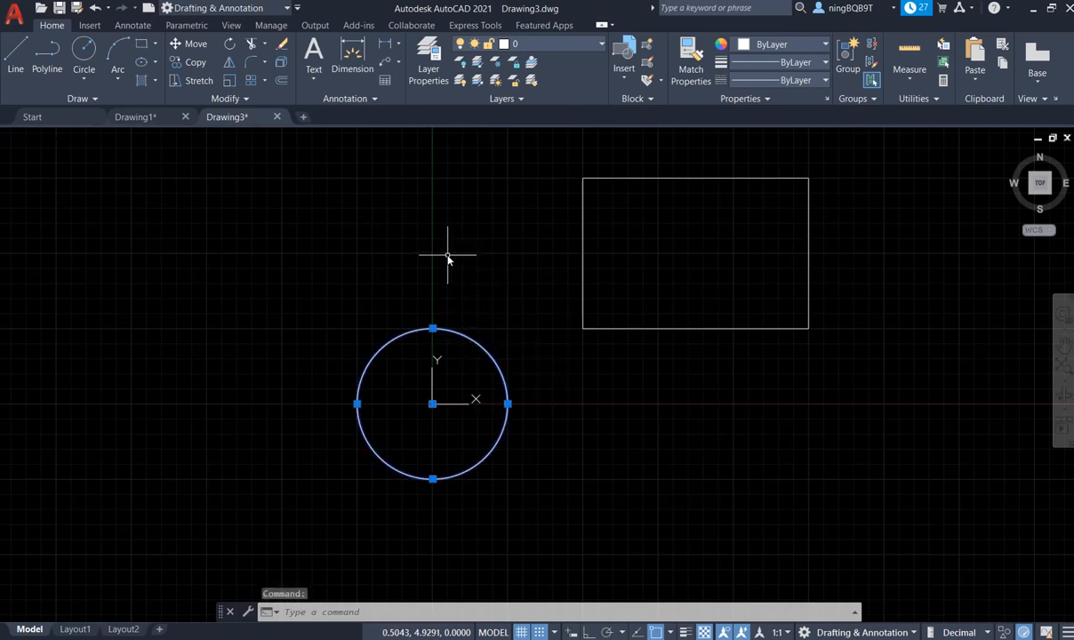
right_click(447, 257)
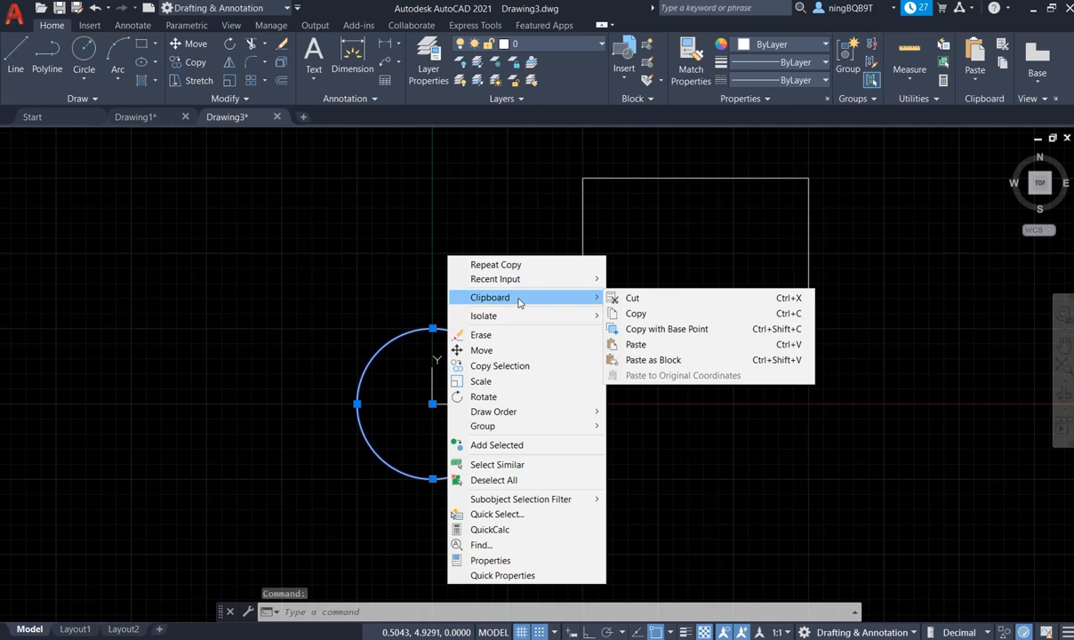
mouse_move(636, 313)
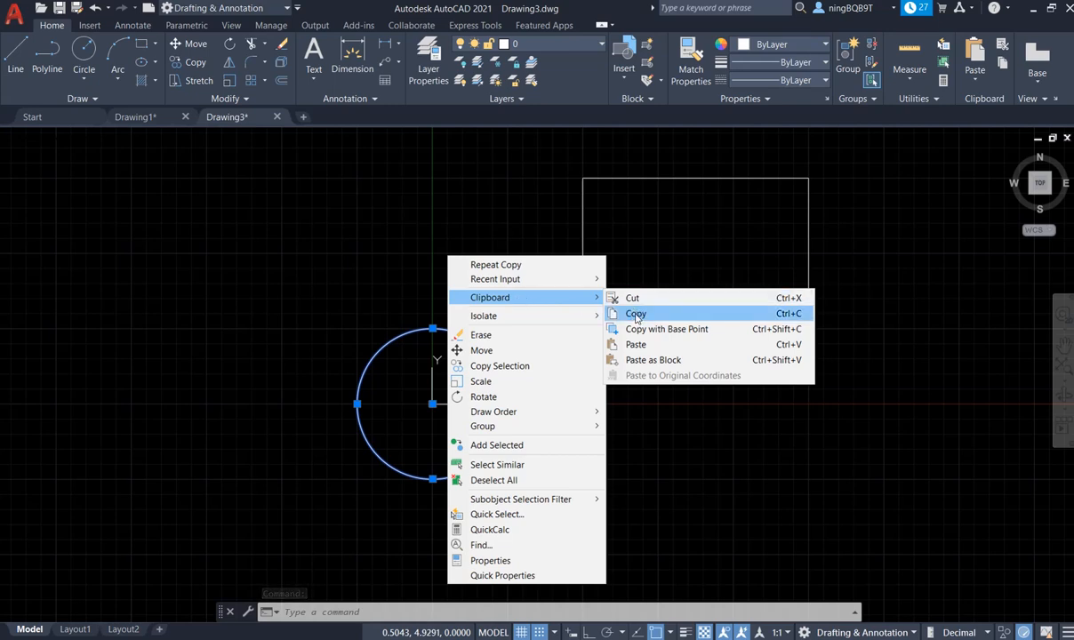
left_click(636, 313)
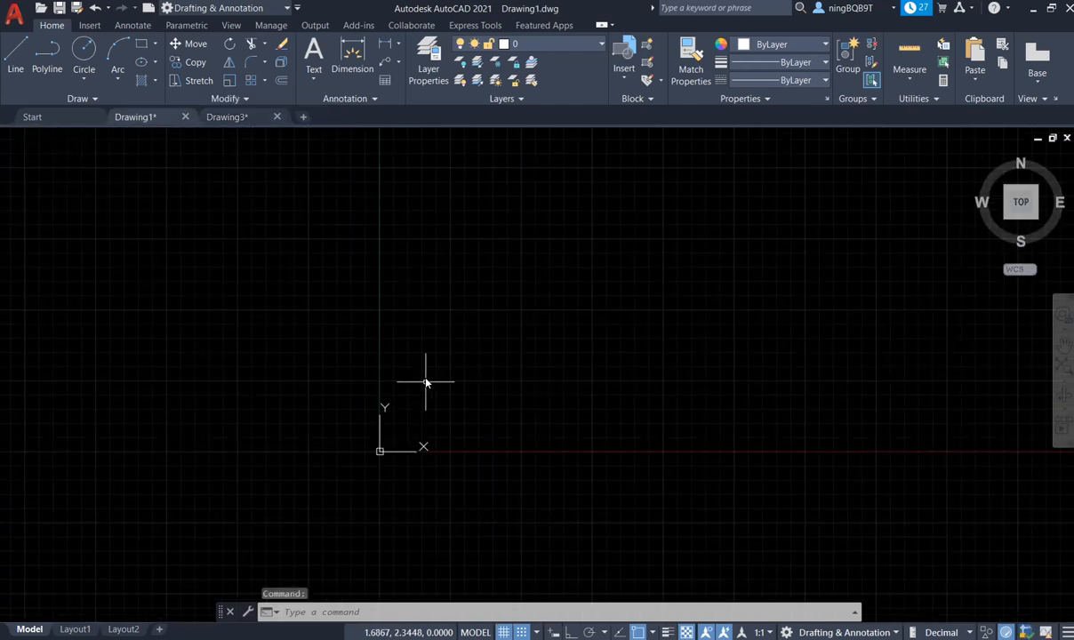
Bring up the right-click menu on the Drawing1 canvas
right_click(424, 382)
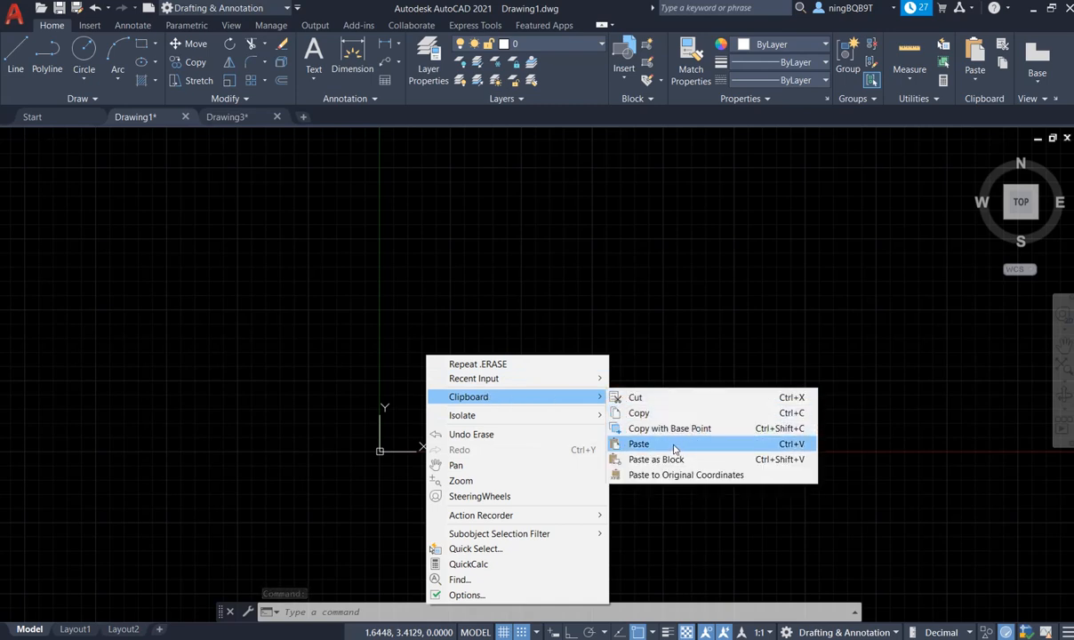
mouse_move(685, 474)
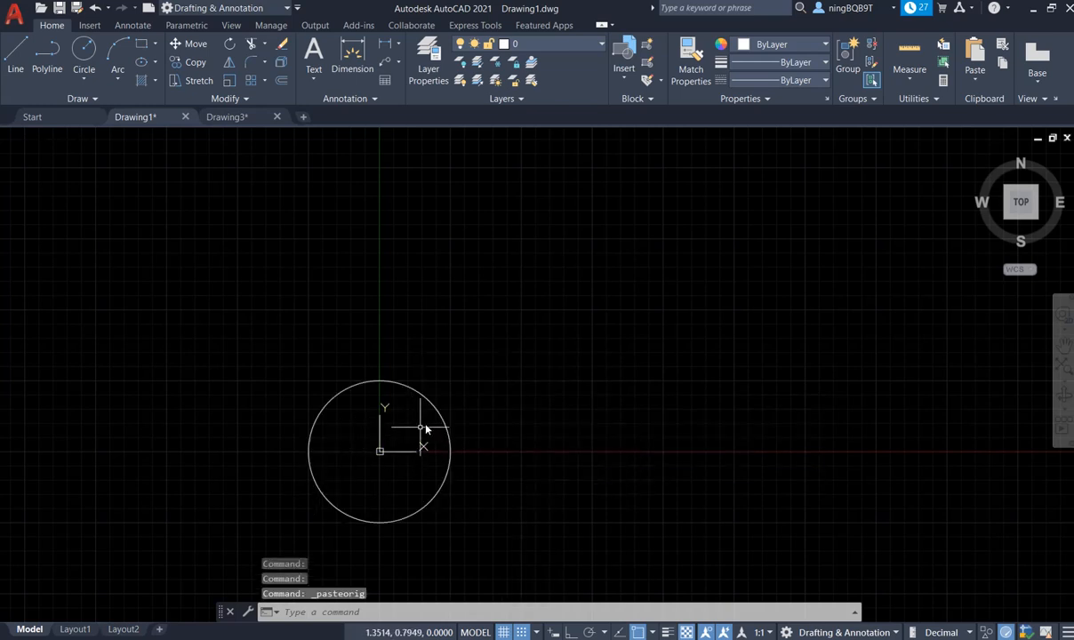
mouse_move(434, 411)
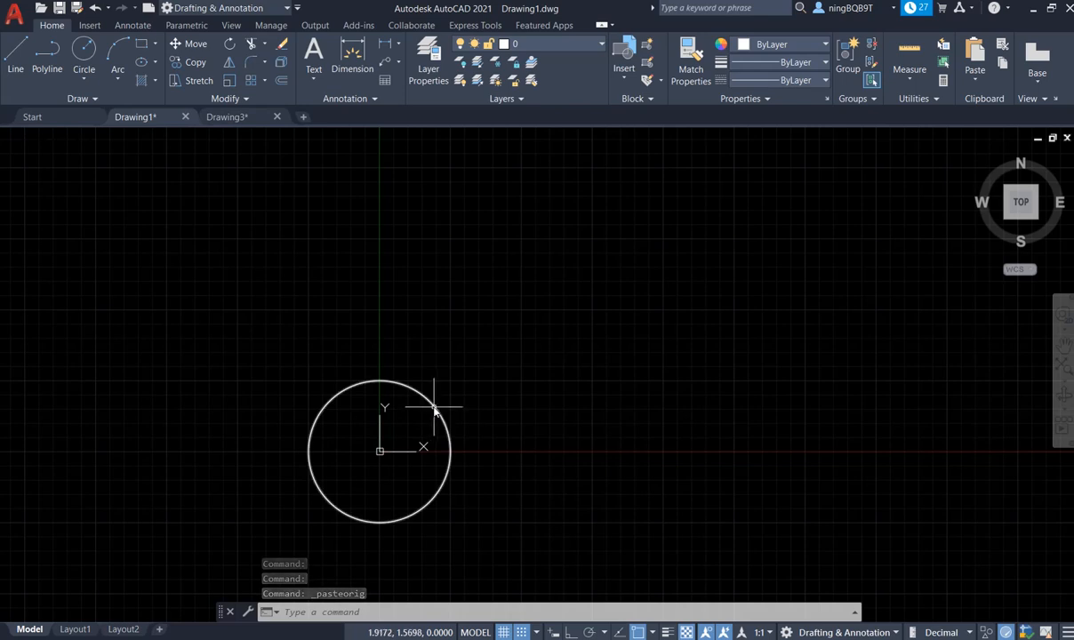
mouse_move(409, 458)
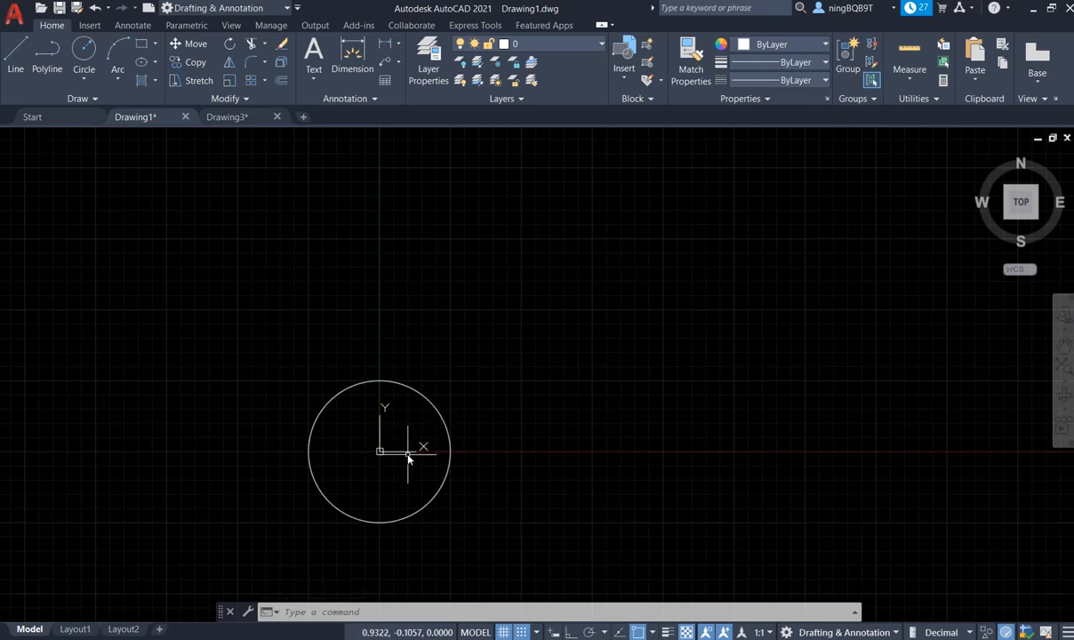
In Drawing3, select the rectangle and copy it via Clipboard > Copy
left_click(227, 116)
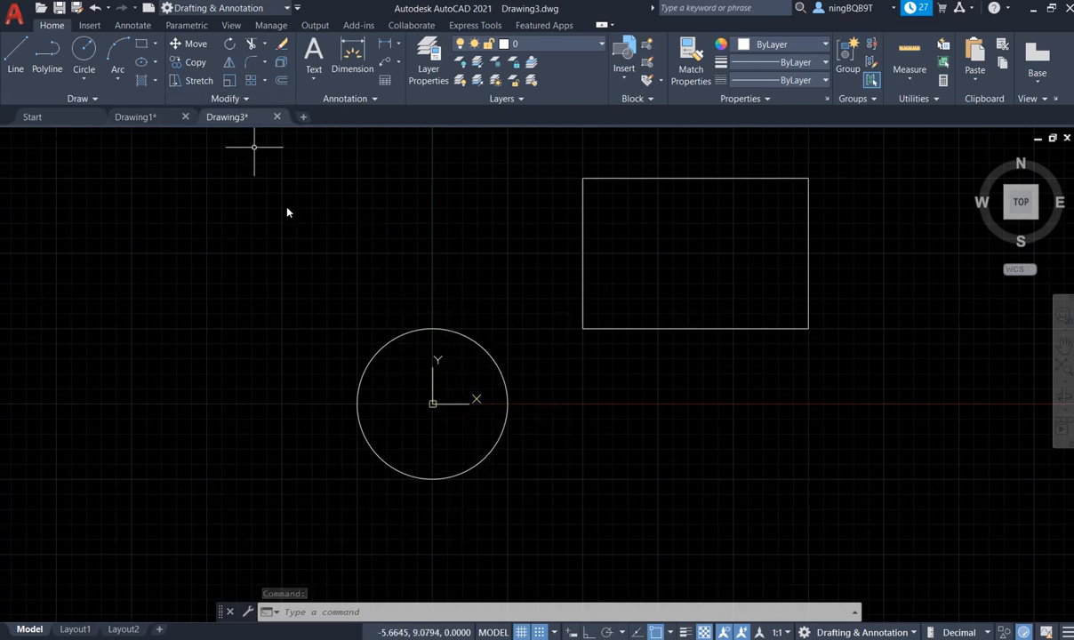
mouse_move(631, 341)
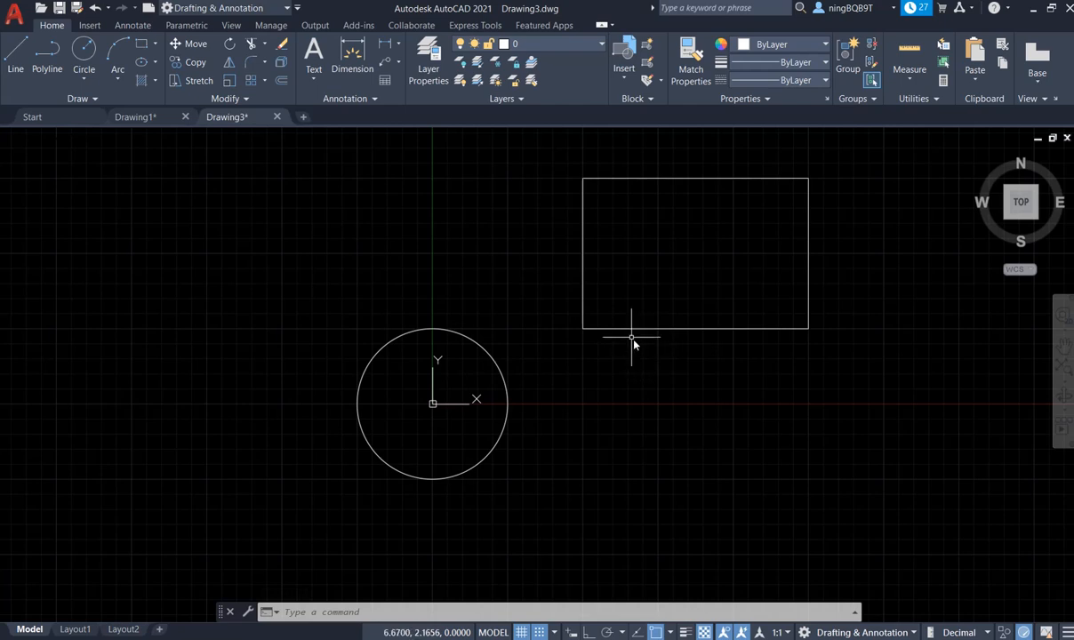
mouse_move(647, 336)
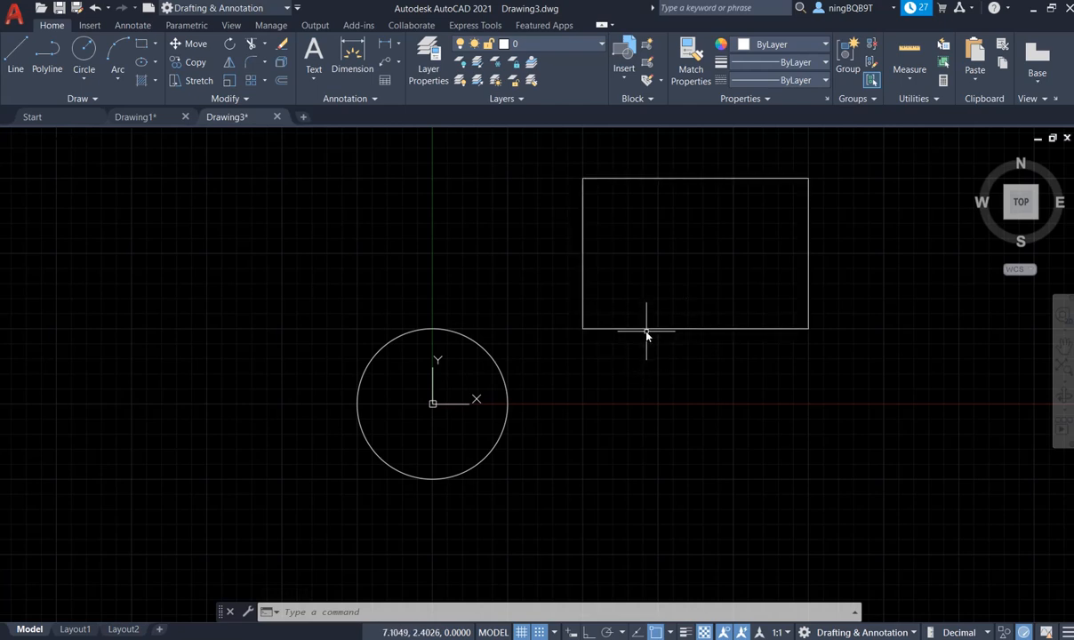
mouse_move(699, 336)
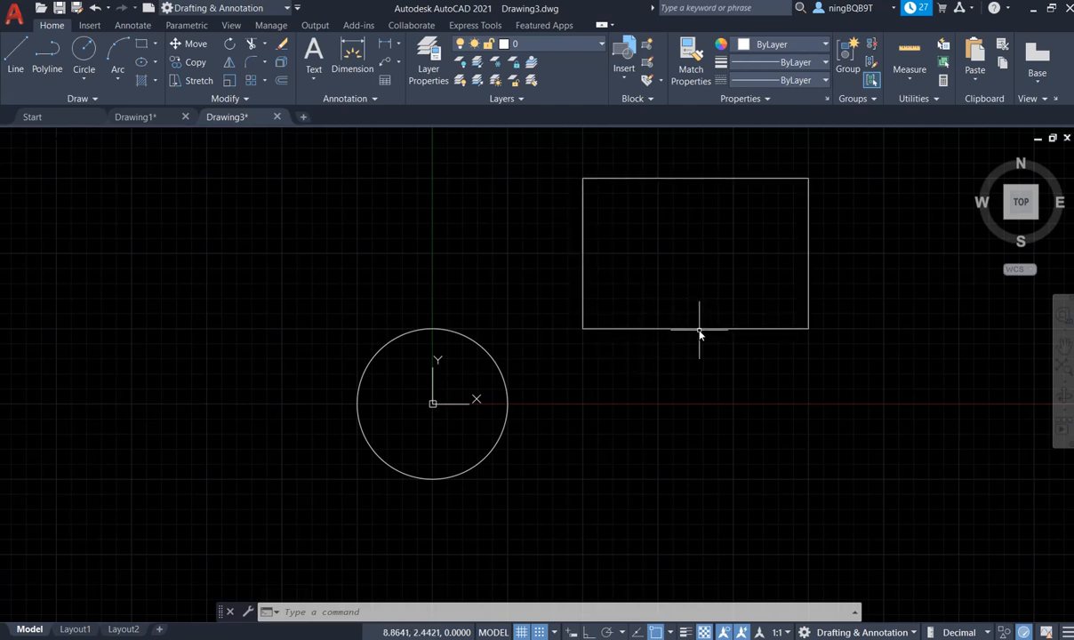
left_click(698, 328)
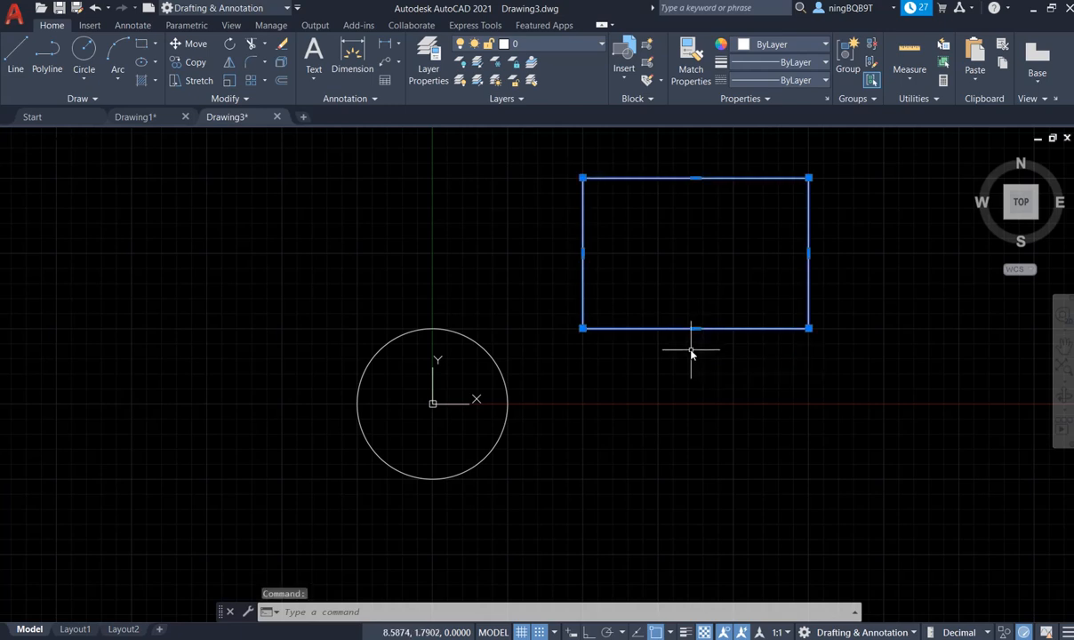
right_click(692, 351)
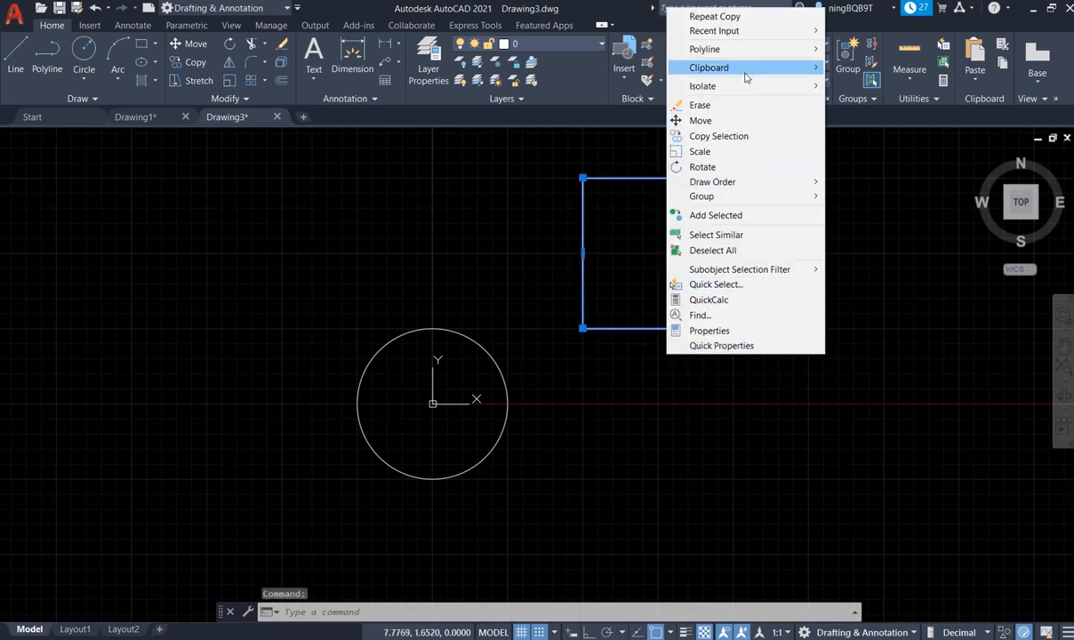
mouse_move(708, 66)
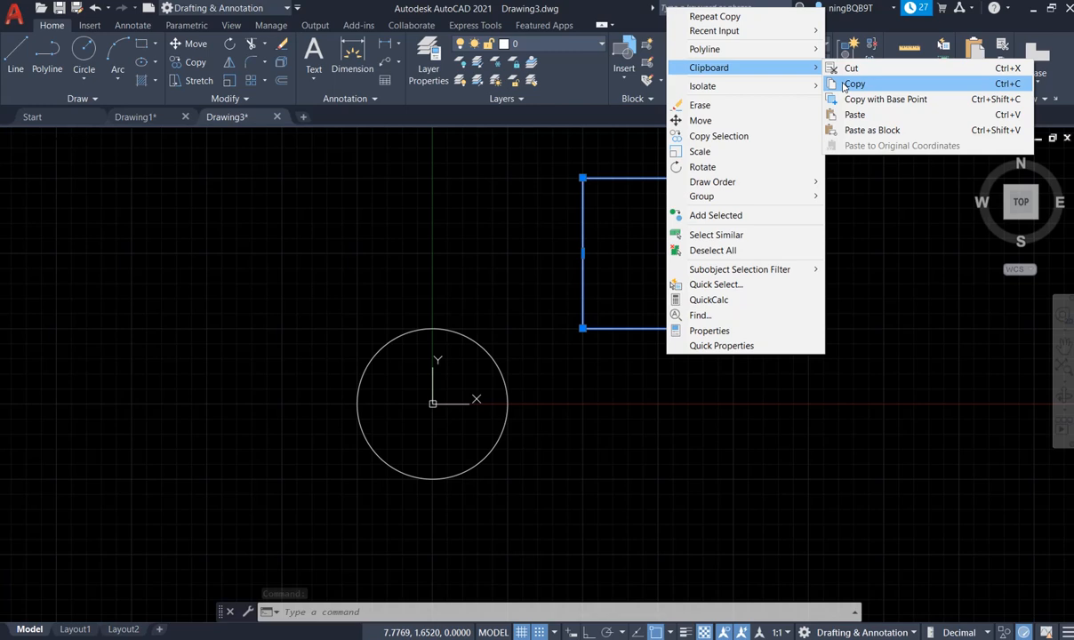
left_click(854, 84)
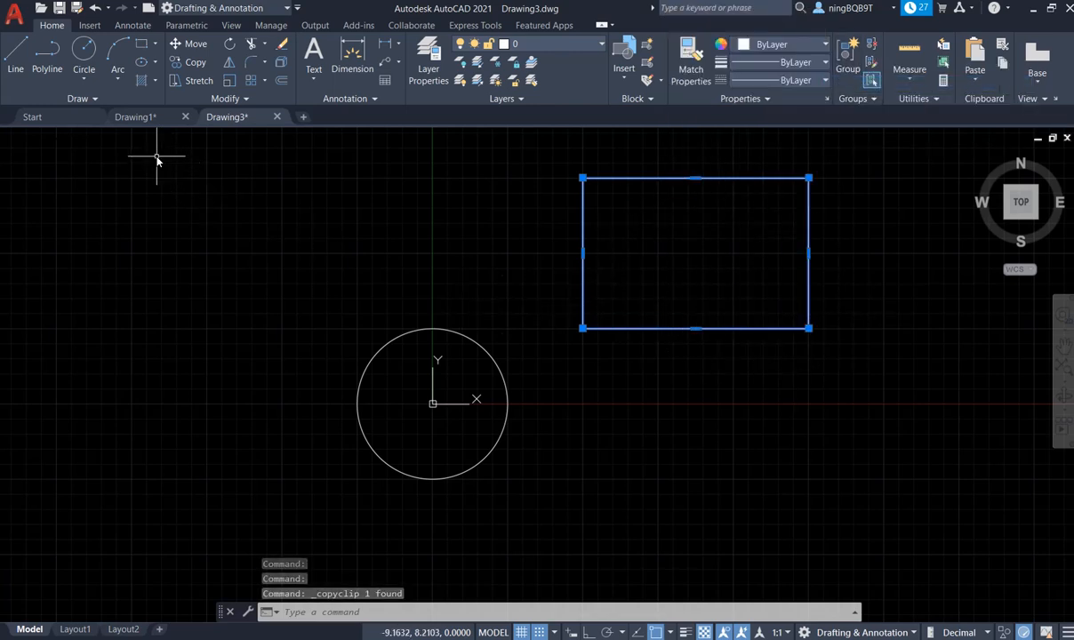
mouse_move(135, 117)
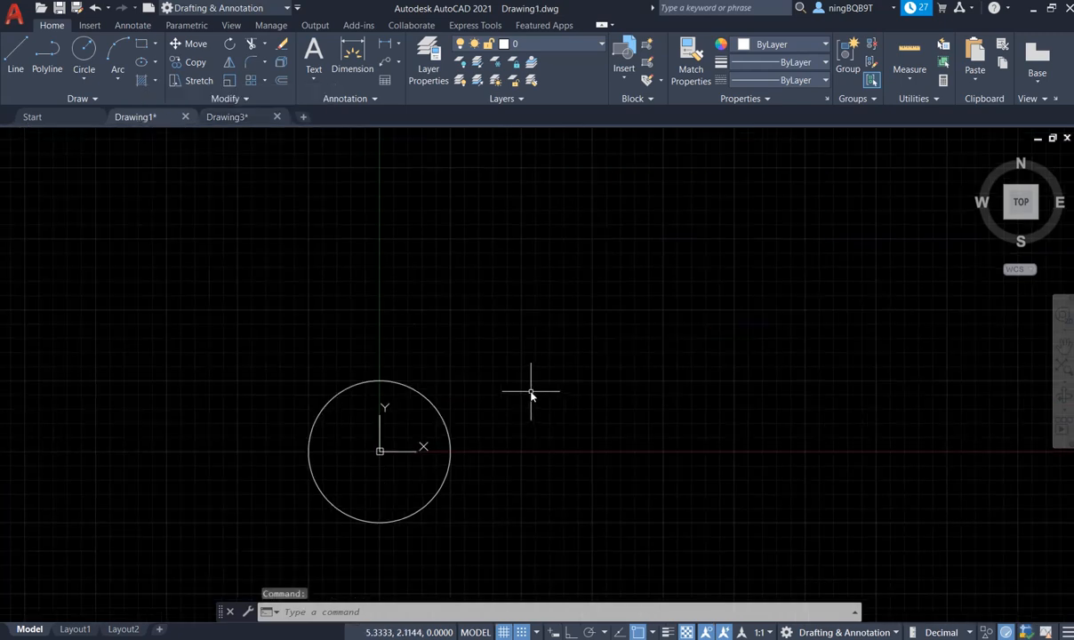
Paste the rectangle into Drawing1 with Paste to Original Coordinates
right_click(531, 393)
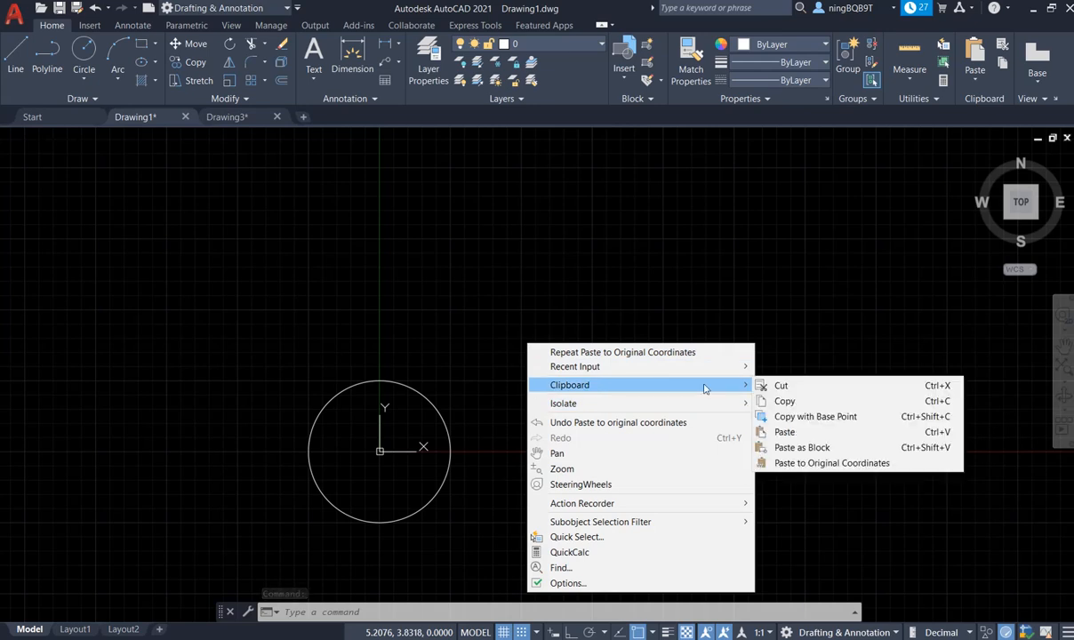
mouse_move(831, 462)
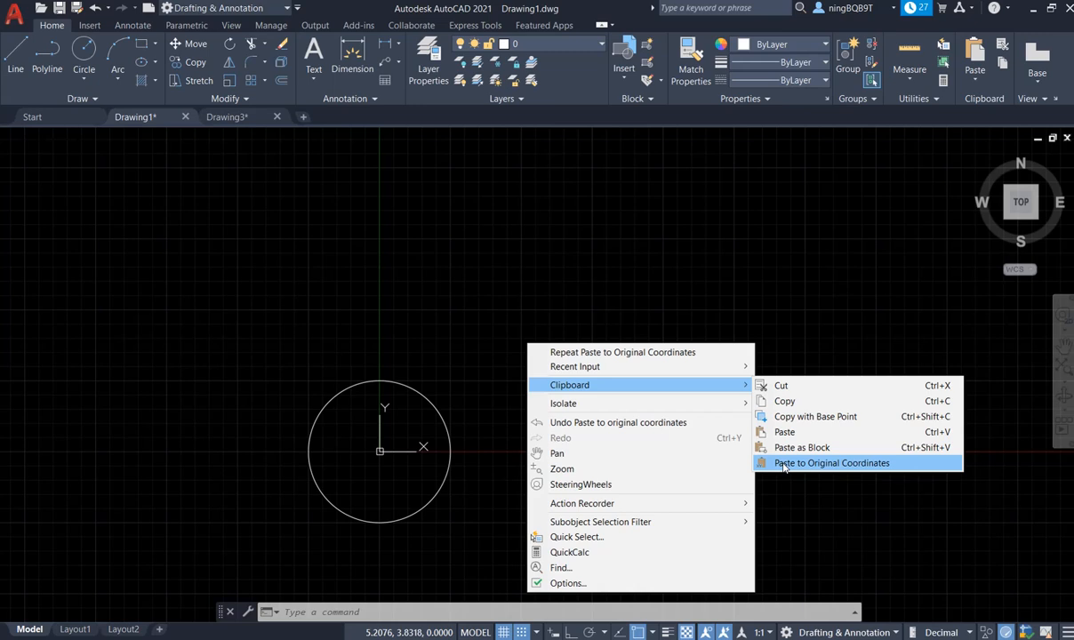
left_click(831, 463)
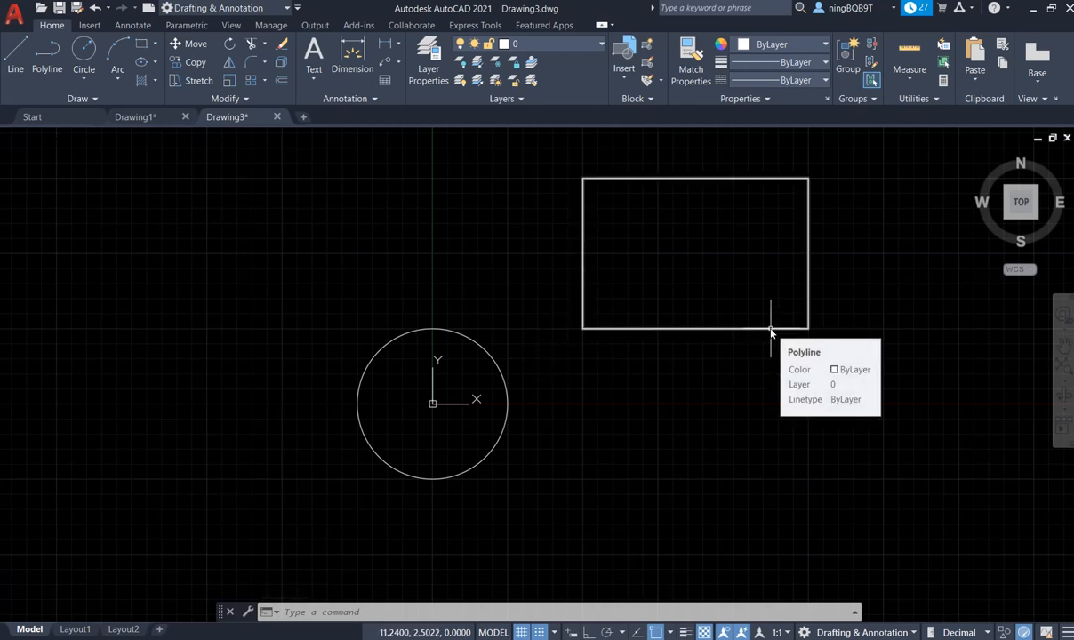
Select Drawing3's rectangle and show its Current Vertex at X 5.0000, Y 2.5000
left_click(770, 329)
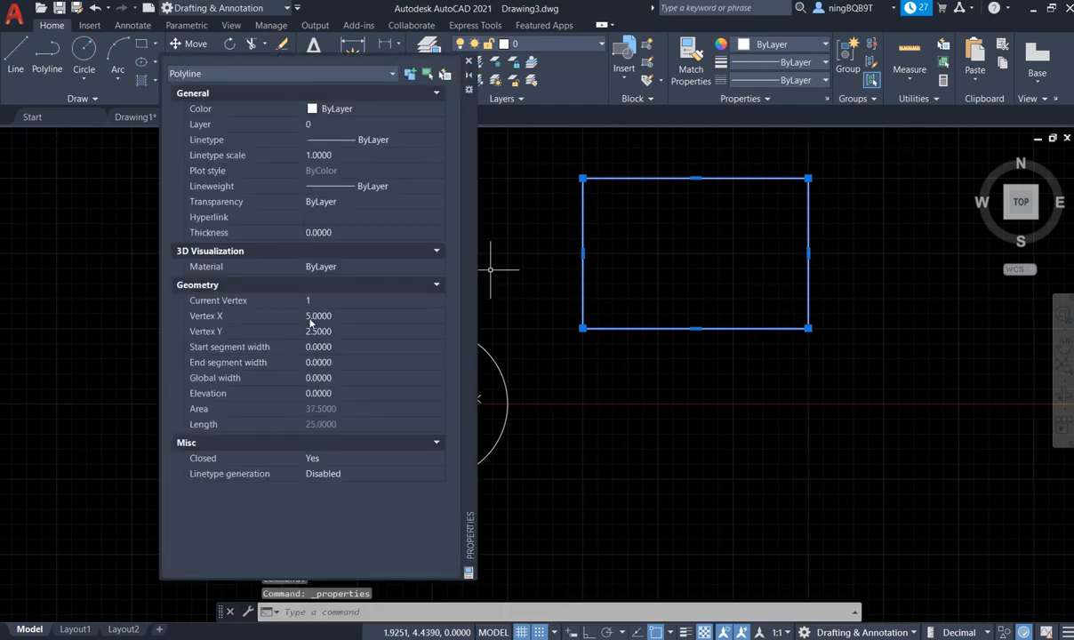
left_click(373, 300)
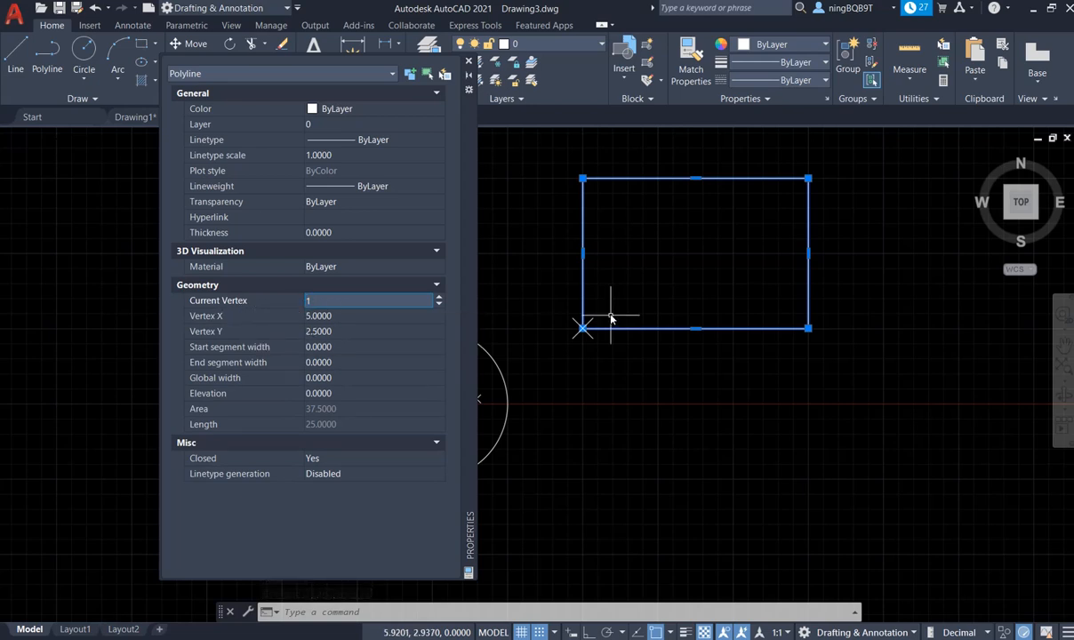
mouse_move(338, 340)
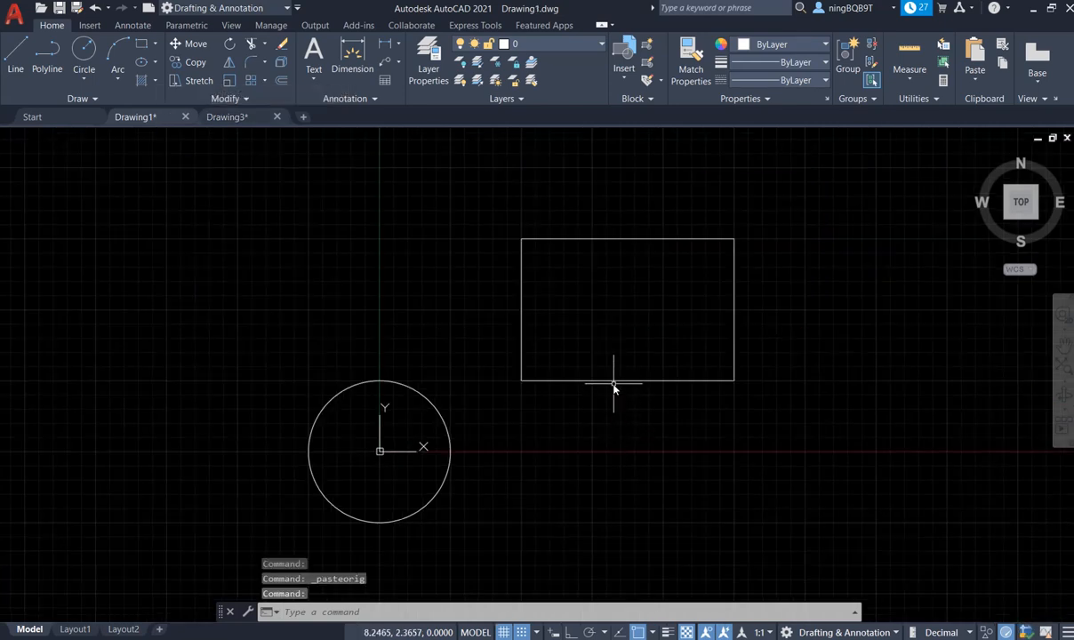
Select the pasted rectangle and read its Current Vertex as X 5.0000, Y 2.5000
left_click(627, 381)
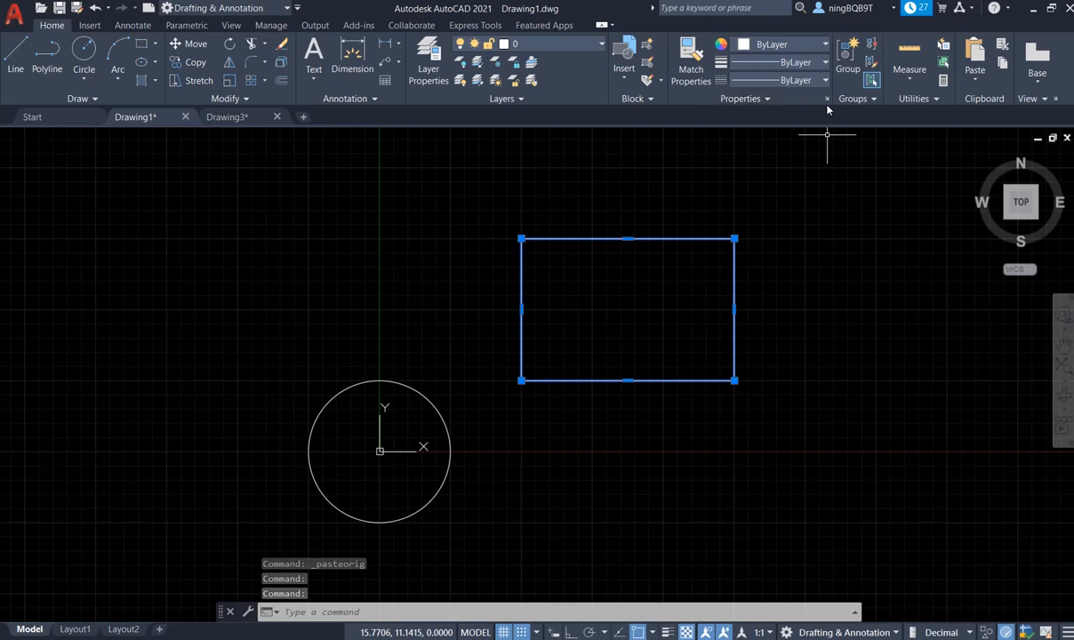
mouse_move(827, 98)
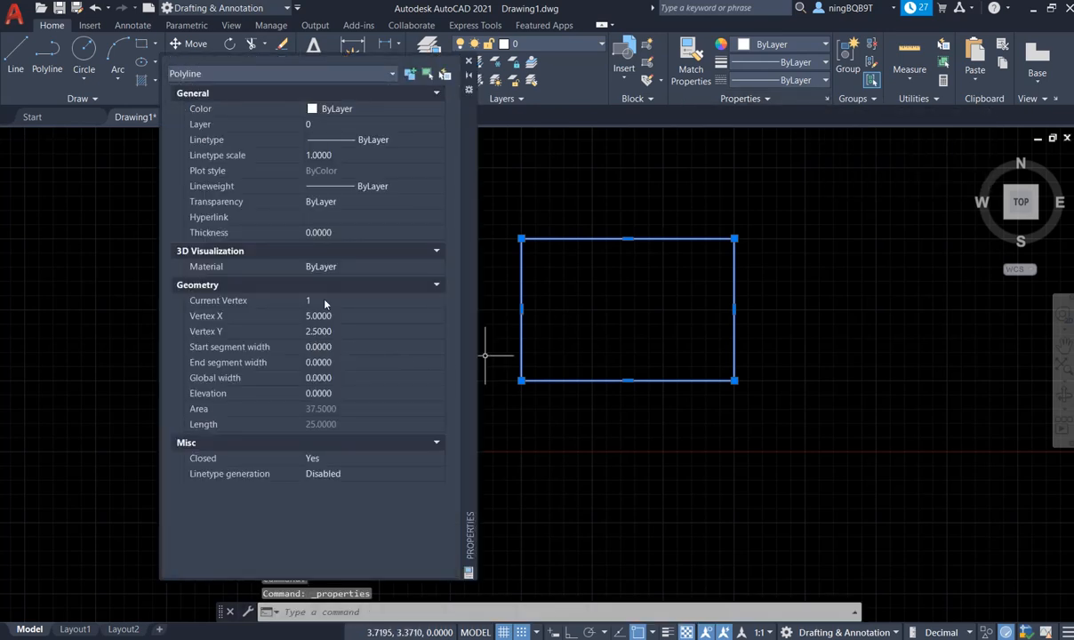
left_click(369, 300)
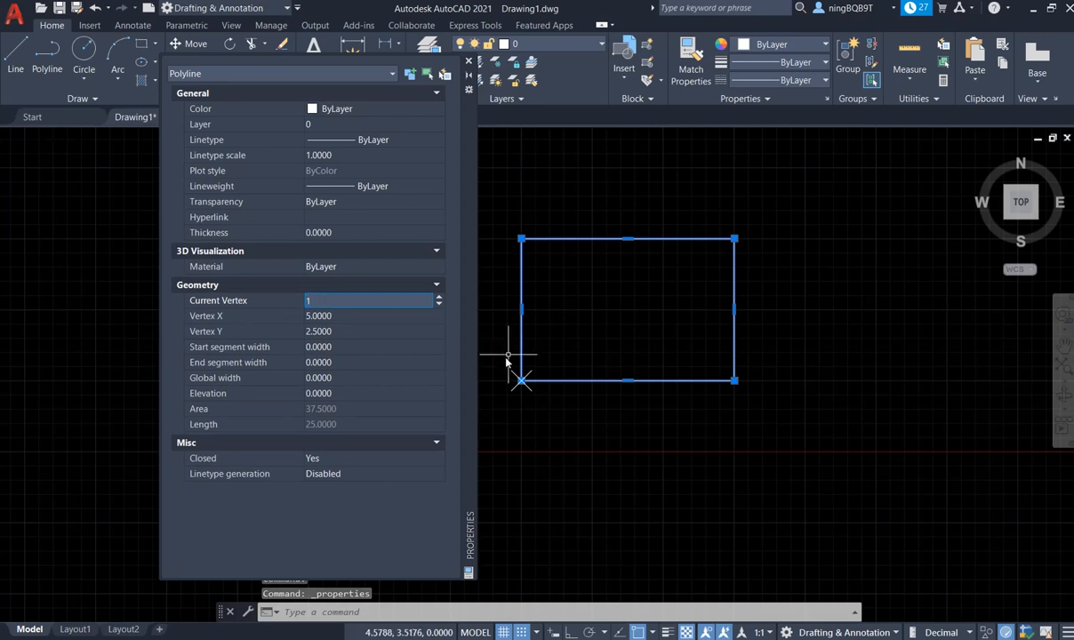
mouse_move(524, 381)
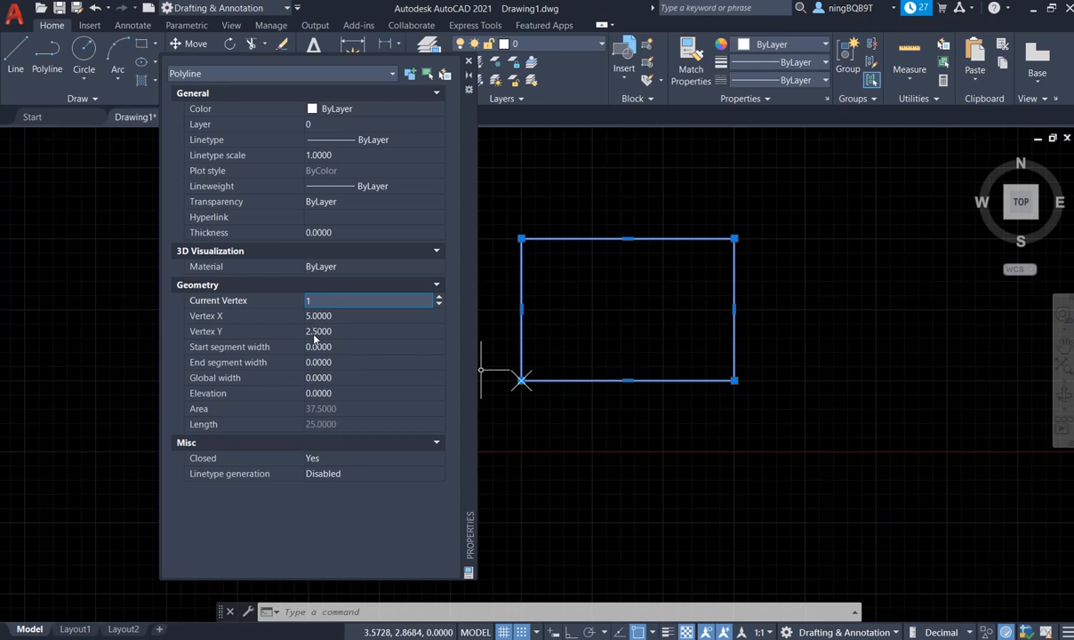
mouse_move(430, 91)
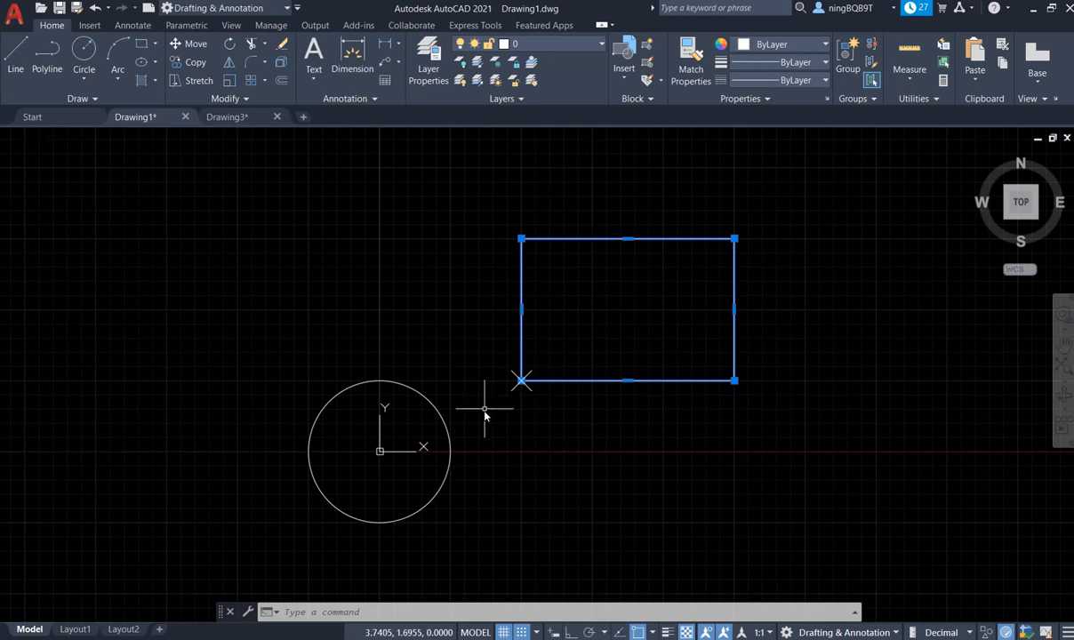
mouse_move(678, 559)
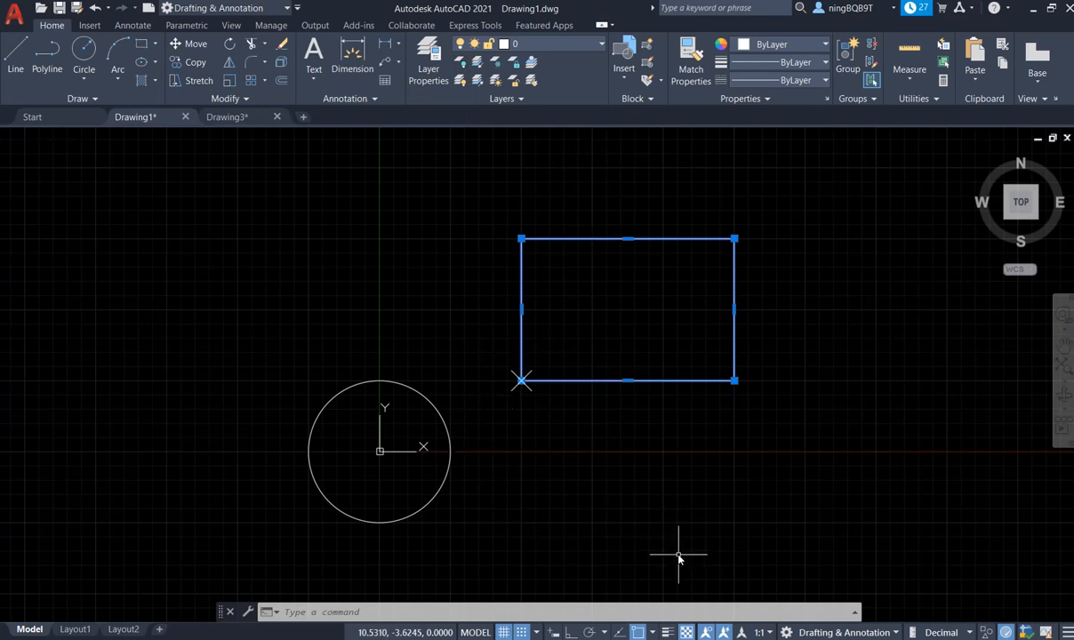